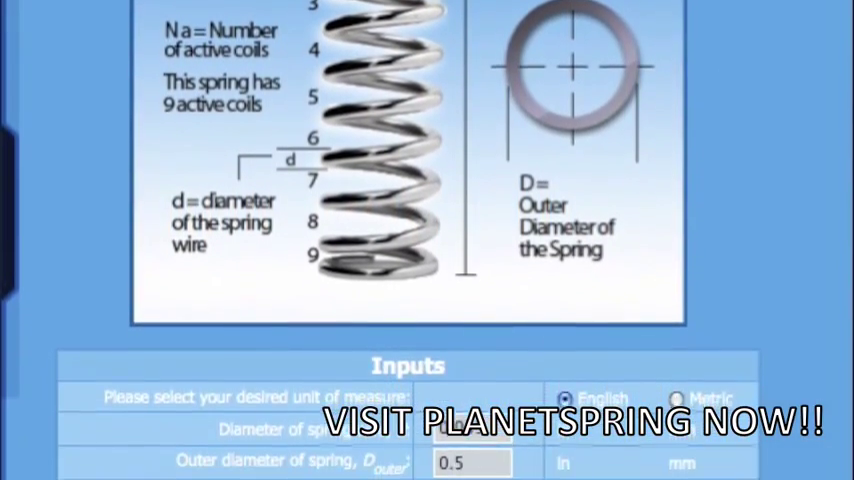
# Step: Enter wire diameter 0.040, outer diameter 1.000, free length 3.000 and 12 active coils
pyautogui.scroll(-3)
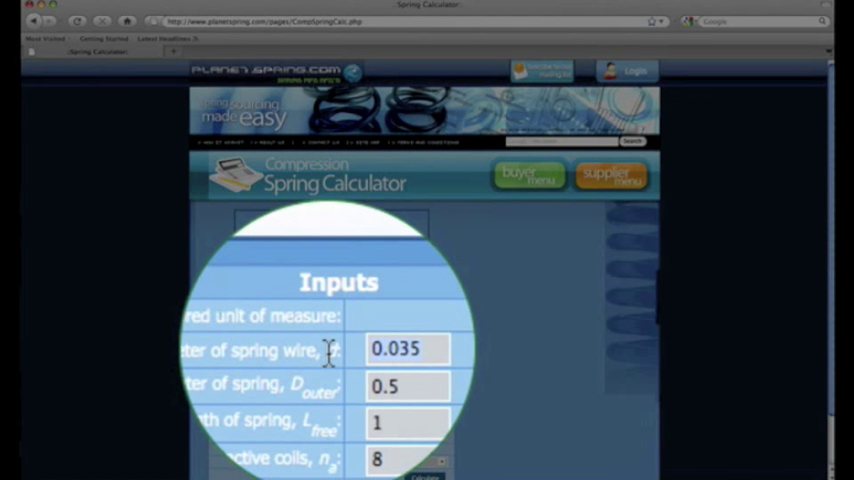
pyautogui.write('0.0')
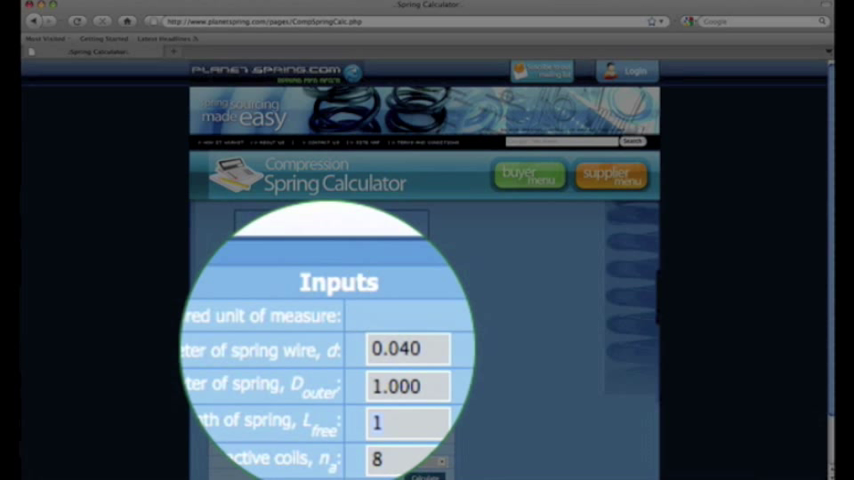
pyautogui.write('3.000')
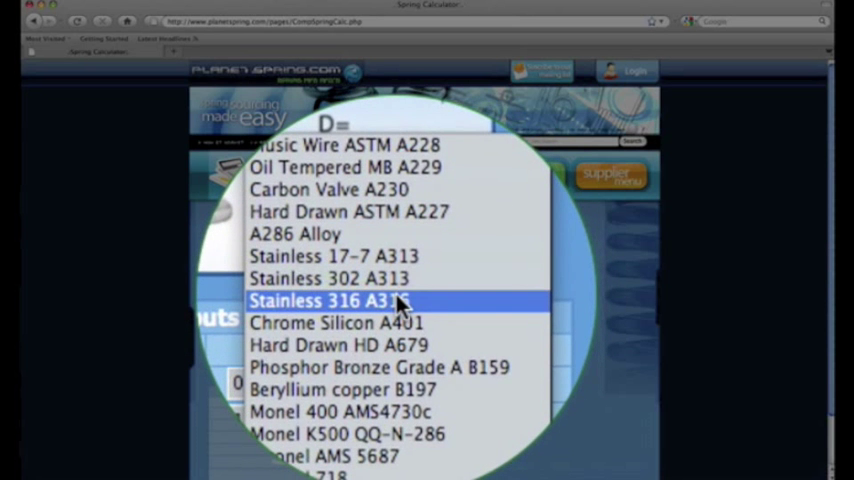
# Step: Choose Stainless 316 A316 as the material and calculate to show the Answers table
pyautogui.click(340, 300)
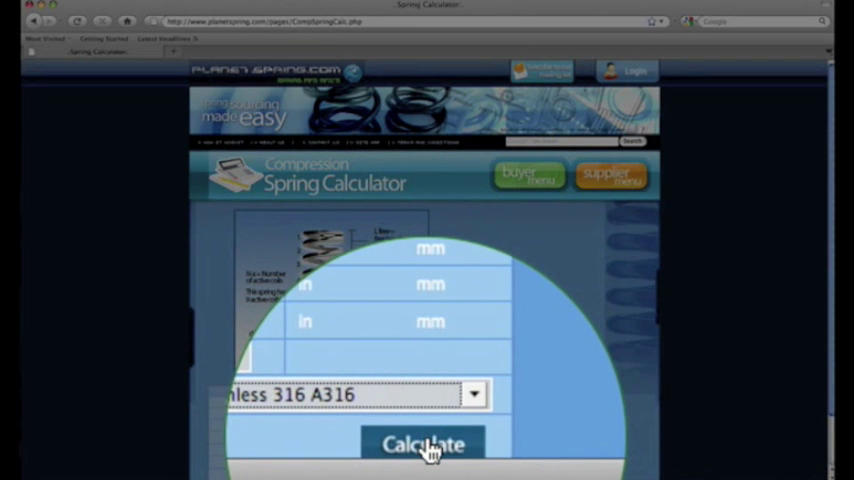
pyautogui.click(424, 445)
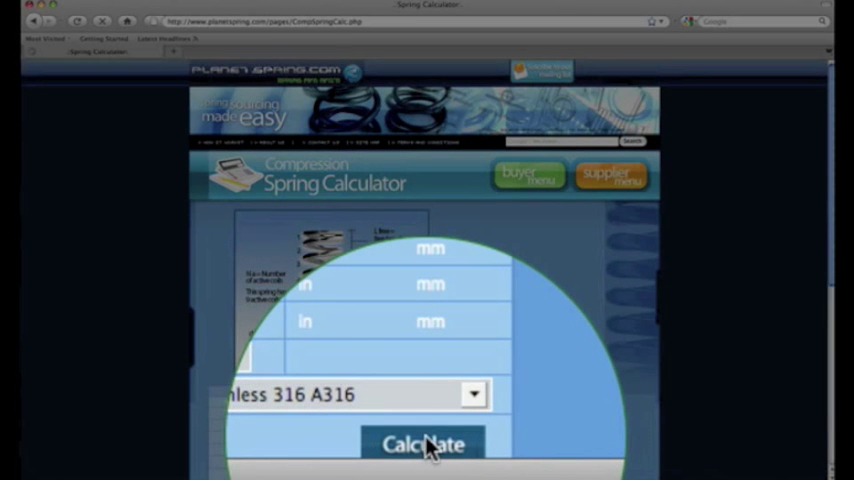
pyautogui.click(423, 444)
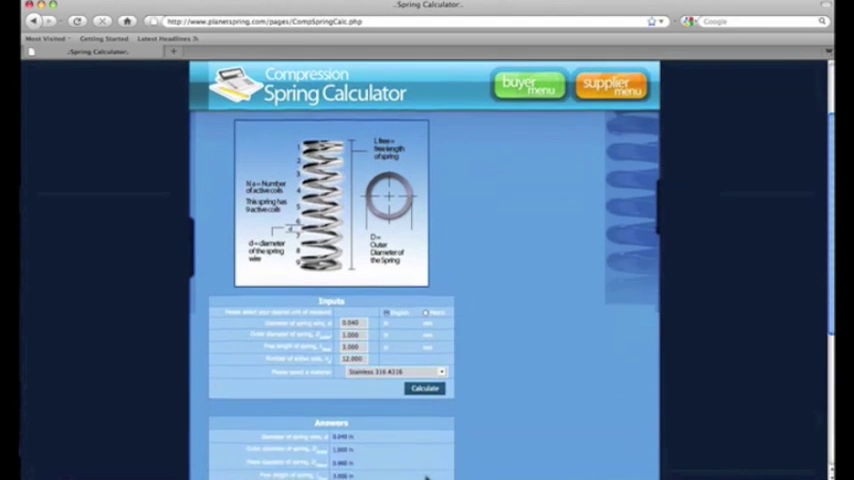
pyautogui.scroll(-3)
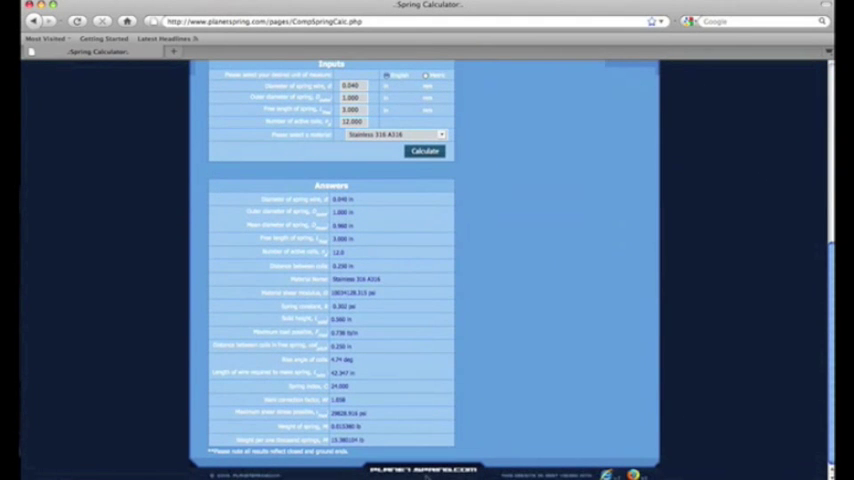